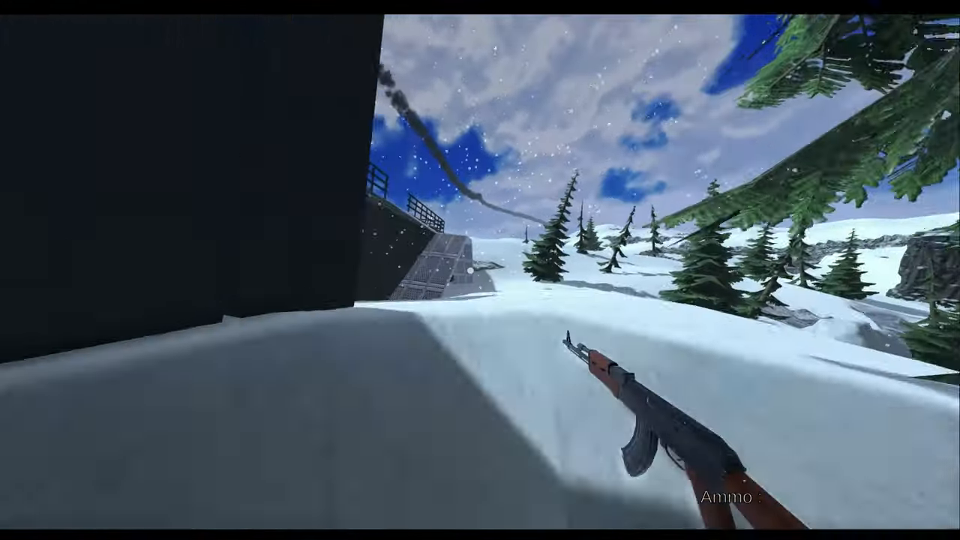
mouse_move(479, 270)
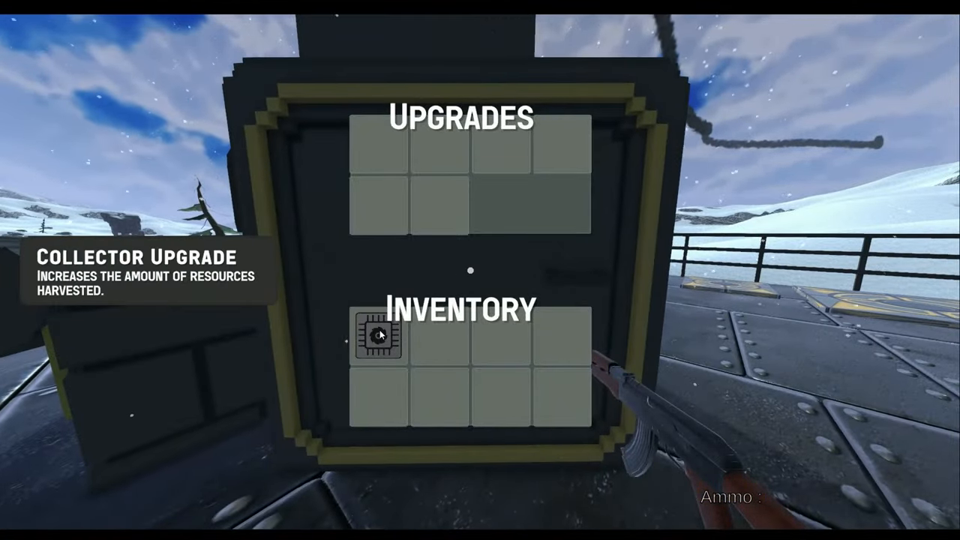
- Close the upgrade station after viewing the Collector Upgrade chip in the inventory grid
key("Escape")
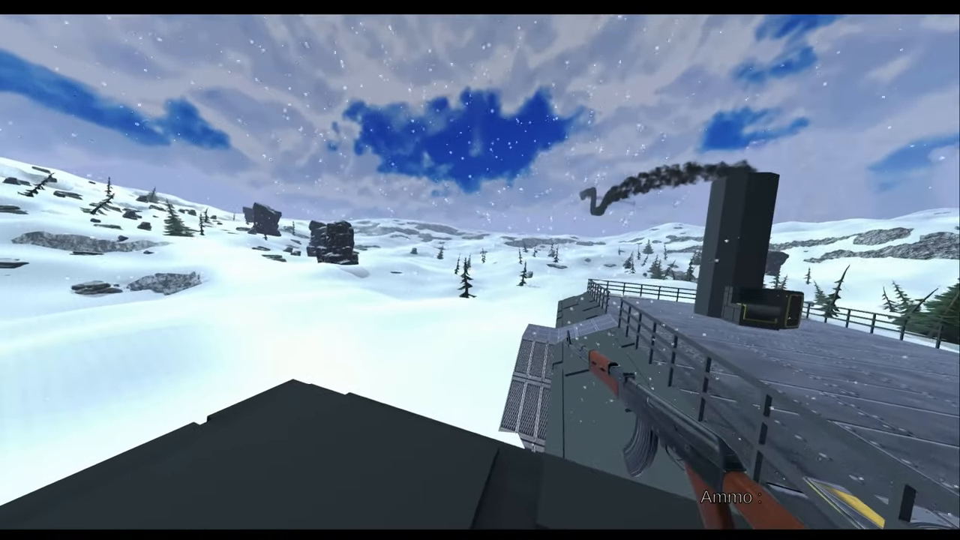
mouse_move(480, 270)
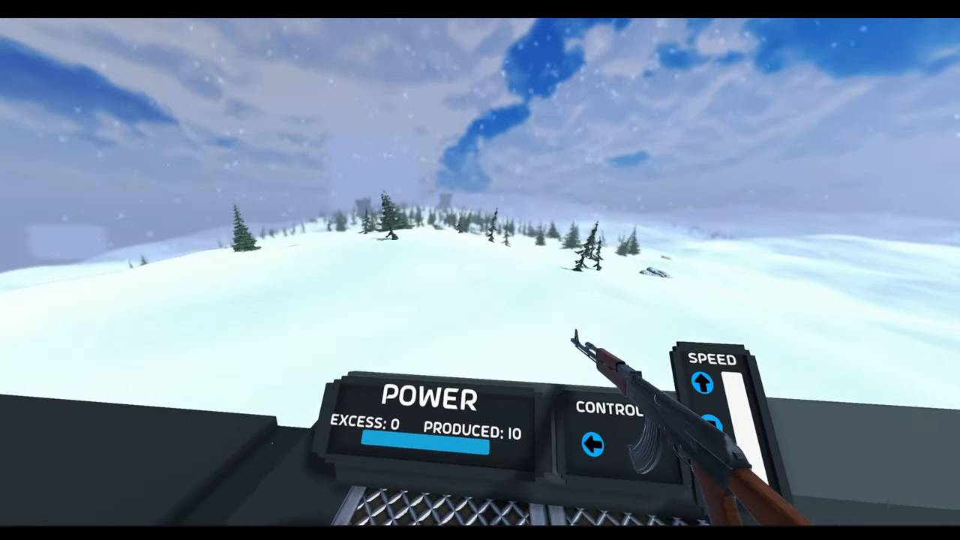
mouse_move(480, 270)
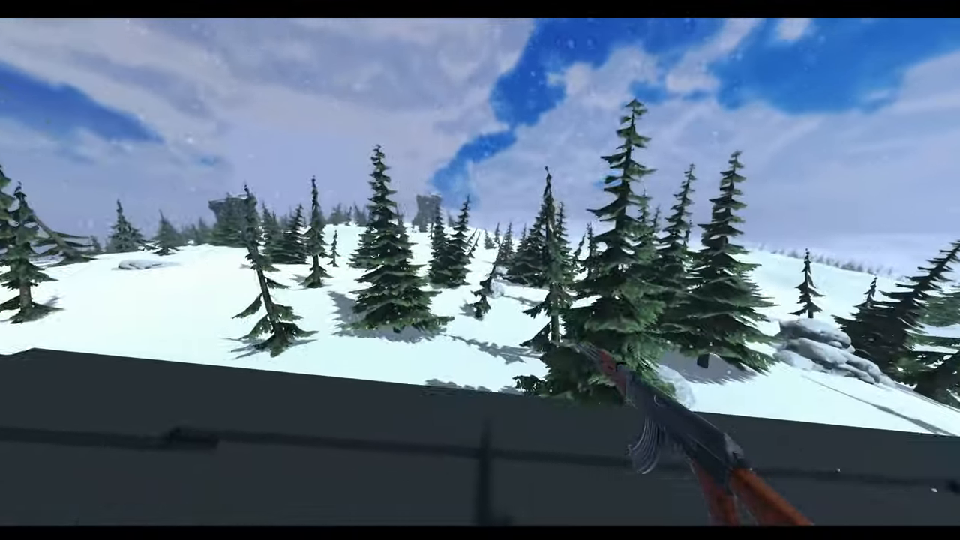
mouse_move(480, 270)
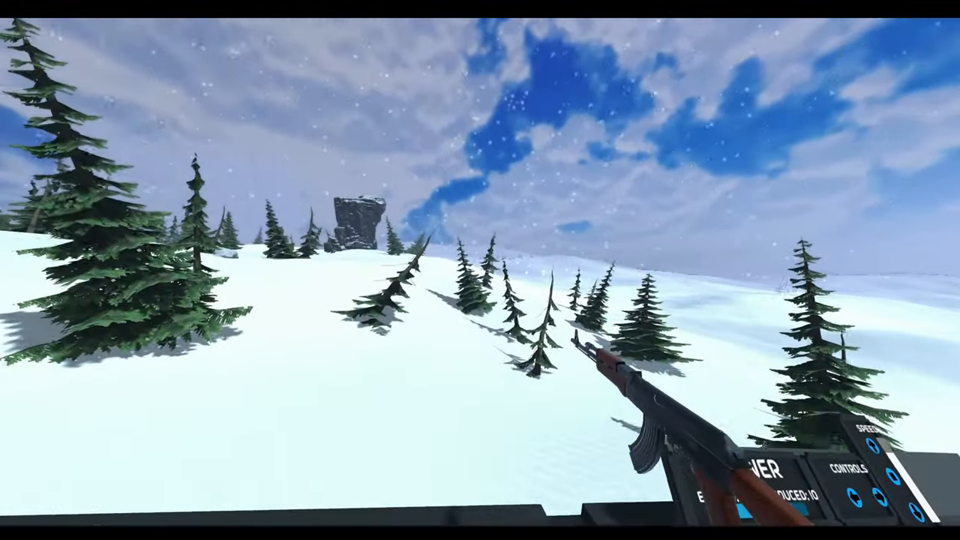
mouse_move(480, 270)
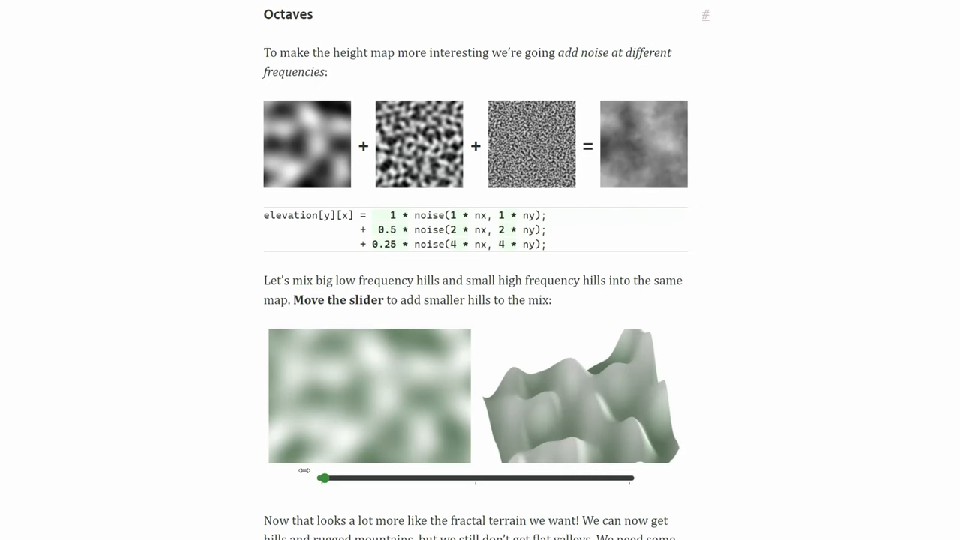
- Add smaller hills to the octaves demo, raise terraces from 6 to 24, and add finer ridges
left_click_drag(323, 478, 485, 478)
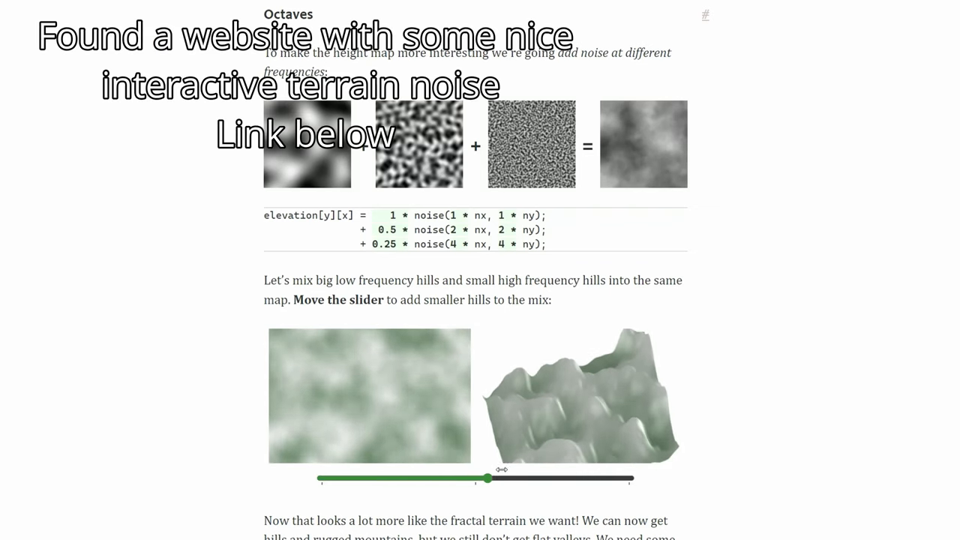
scroll("down", 3)
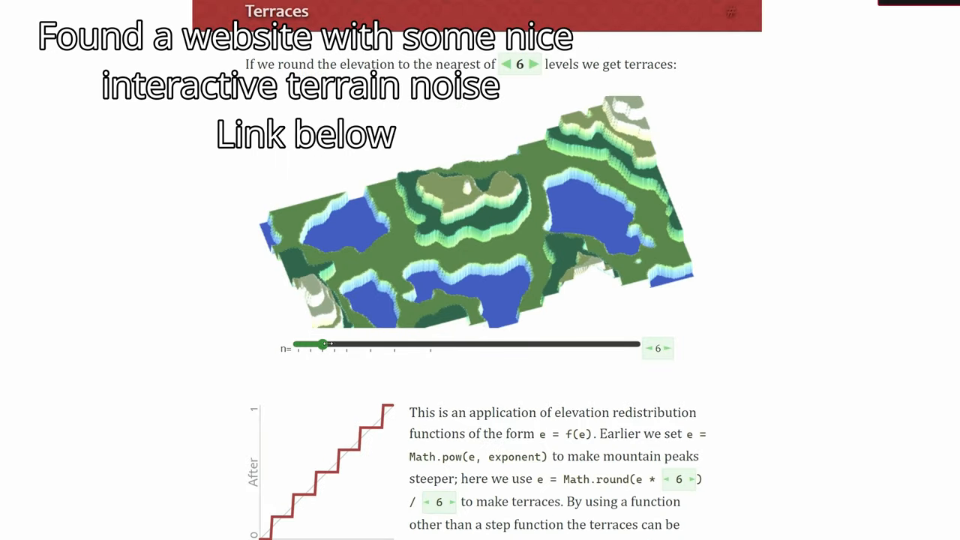
left_click_drag(324, 344, 537, 344)
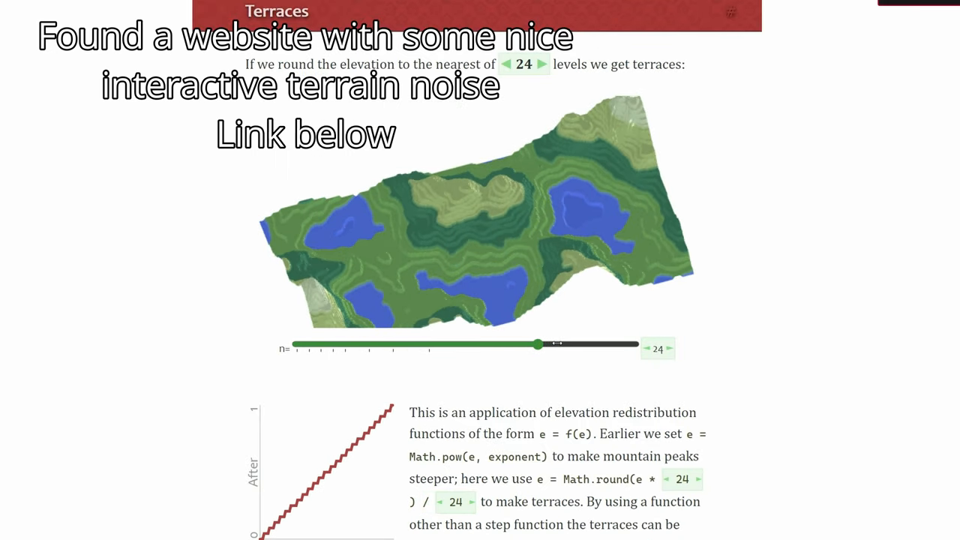
left_click_drag(537, 345, 634, 345)
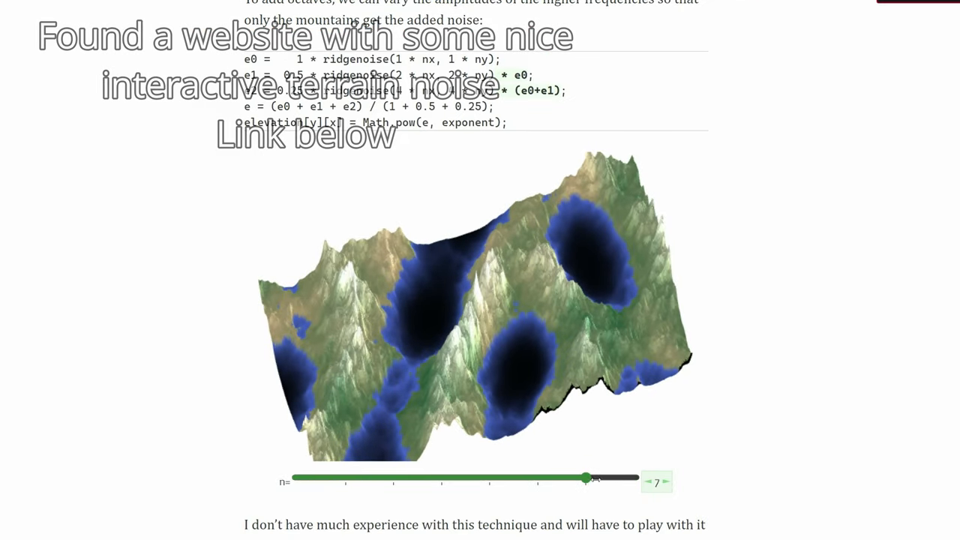
left_click_drag(586, 479, 345, 478)
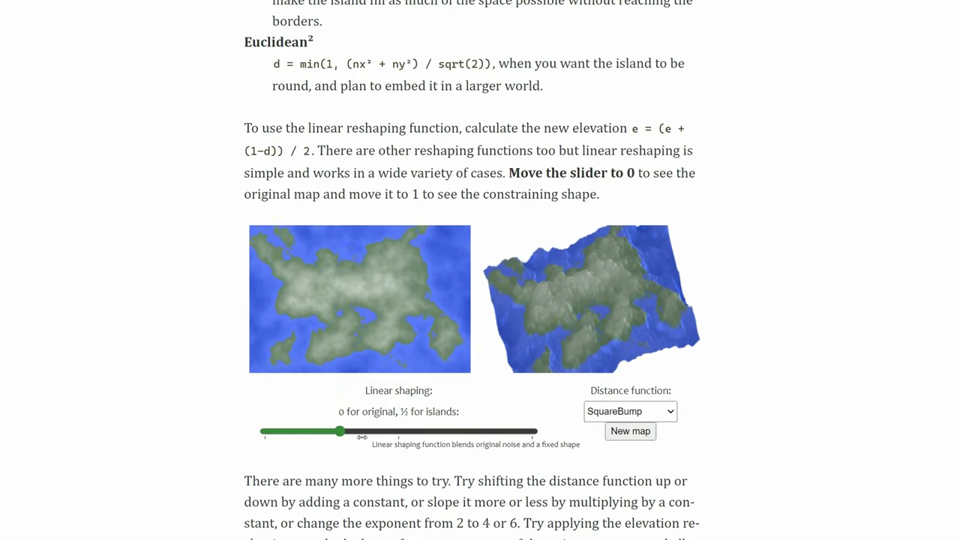
- Shape the map into a round island and push the water threshold to 0.89
left_click_drag(338, 431, 486, 431)
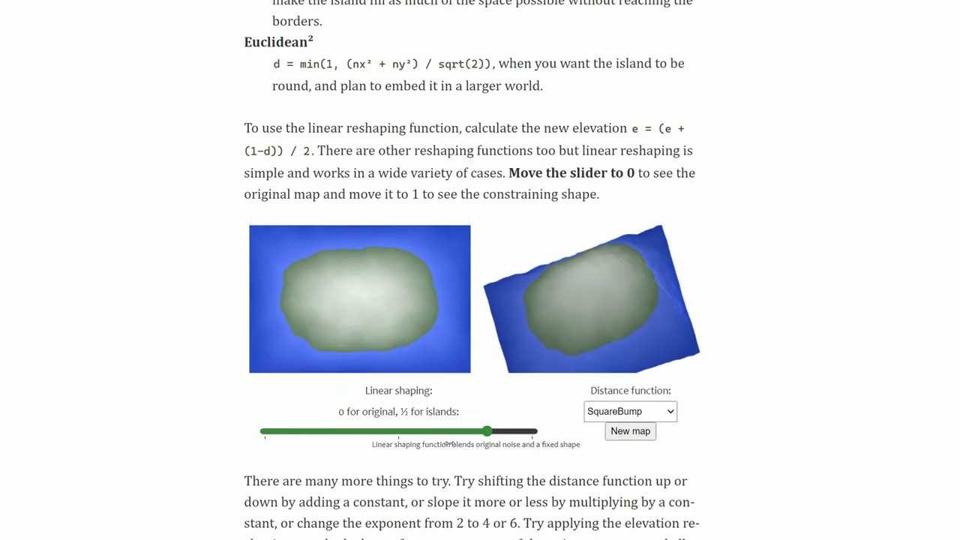
scroll("down", 3)
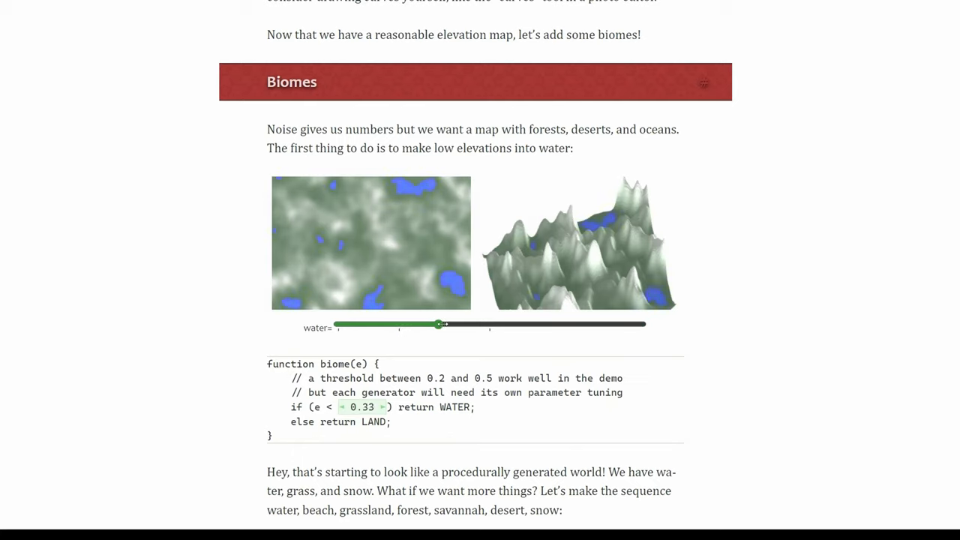
left_click_drag(439, 324, 609, 324)
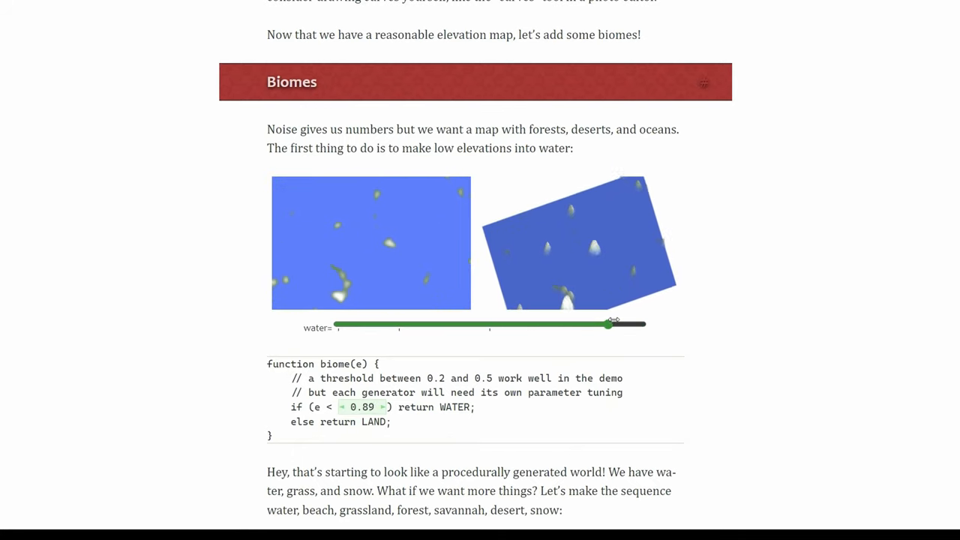
left_click_drag(607, 323, 639, 323)
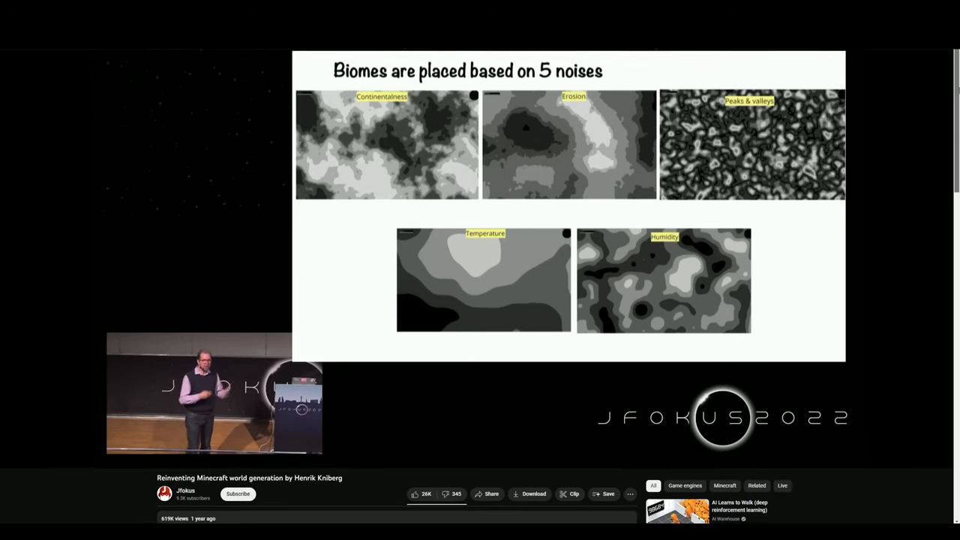
scroll("down", 3)
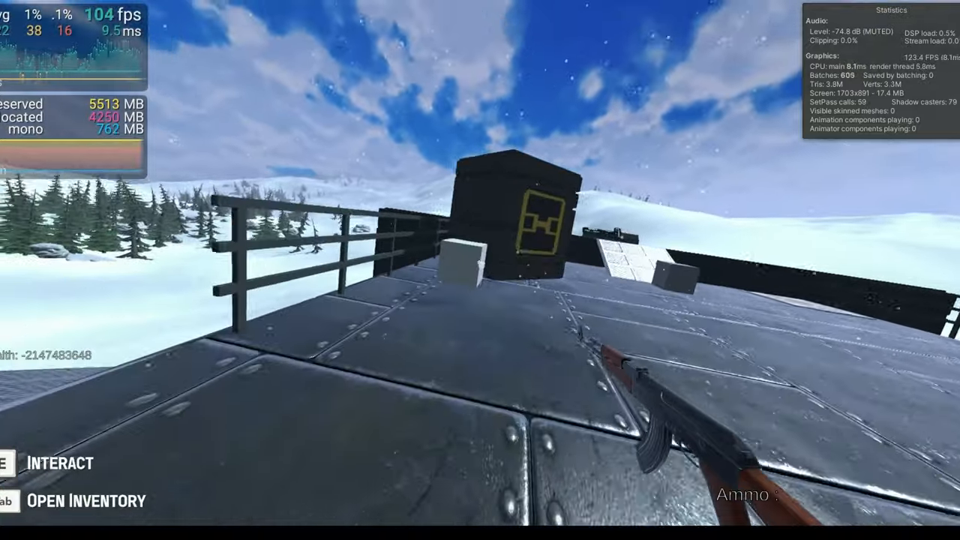
- Walk across the moving deck to the power console reading 10 produced, 0 excess
key("e")
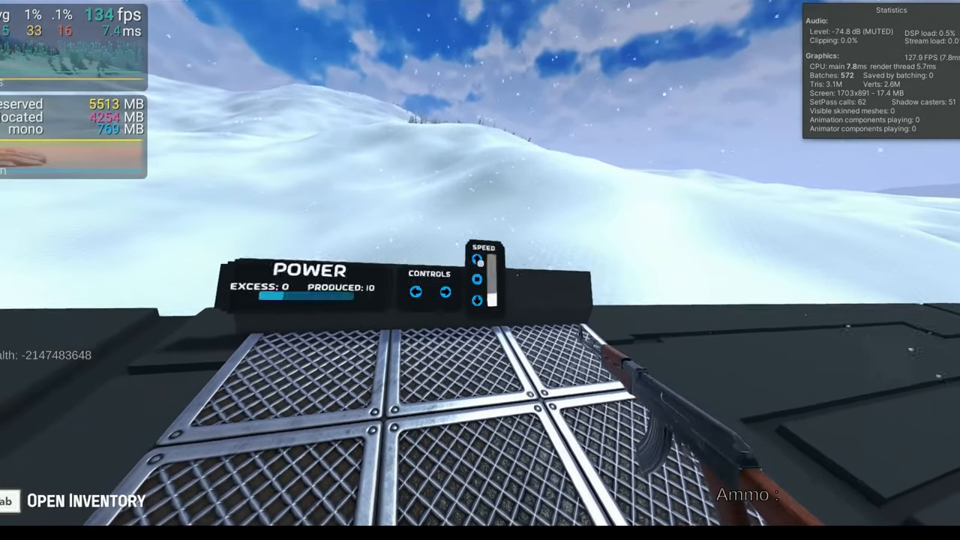
mouse_move(480, 270)
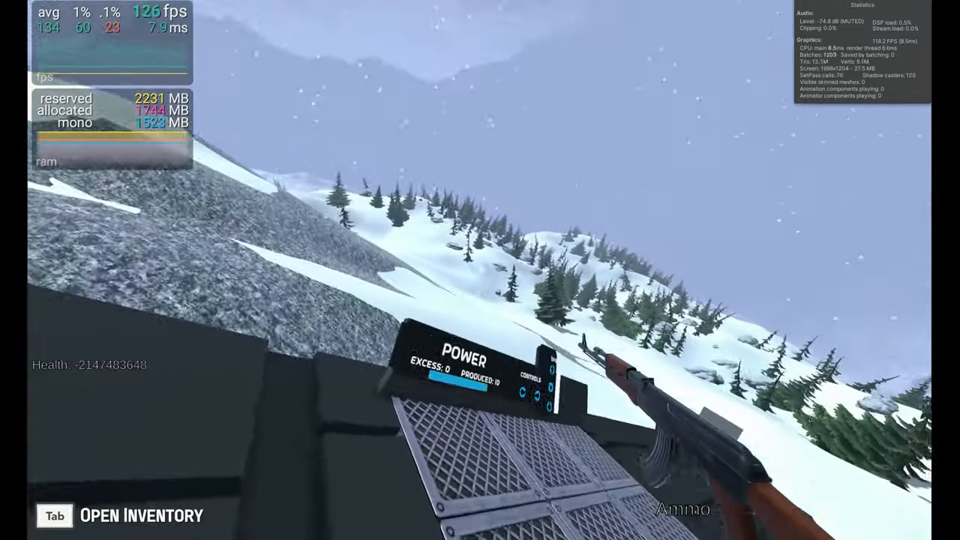
mouse_move(480, 270)
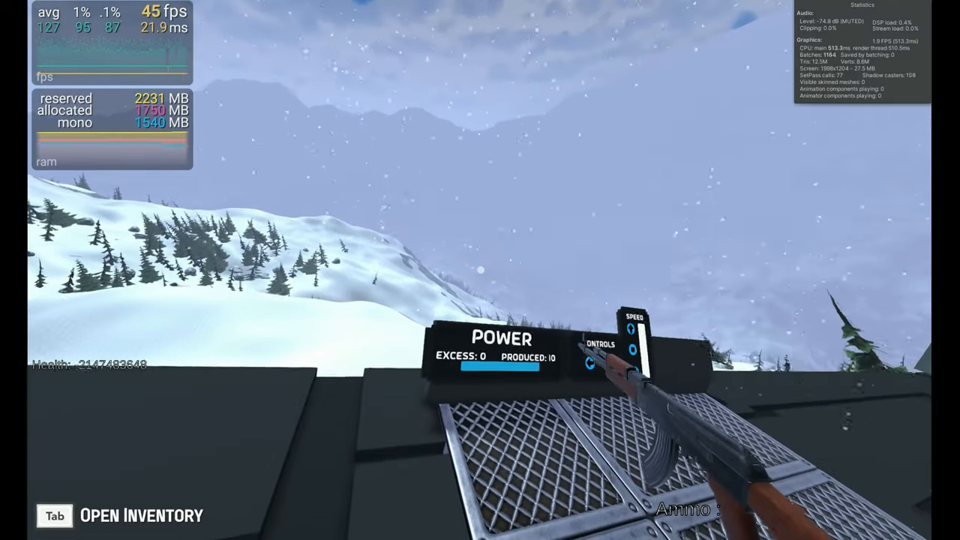
mouse_move(479, 270)
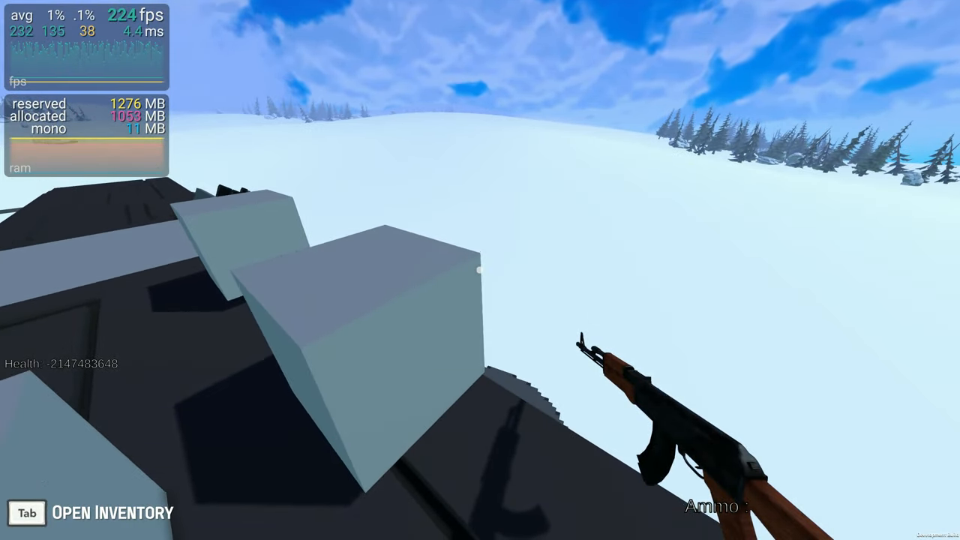
mouse_move(480, 270)
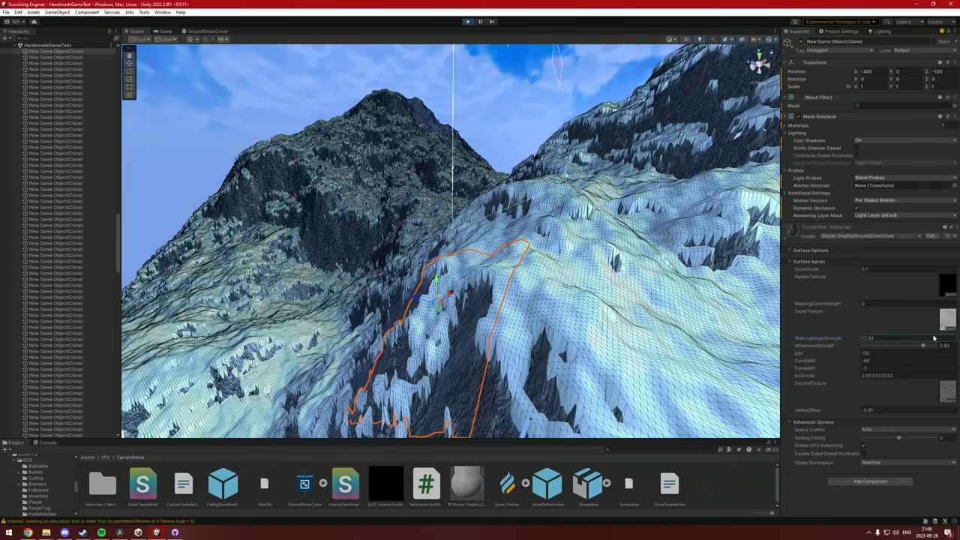
- Enter a new WalkingHeightStrength value on the TerrainMat material for thicker snow
left_click(892, 337)
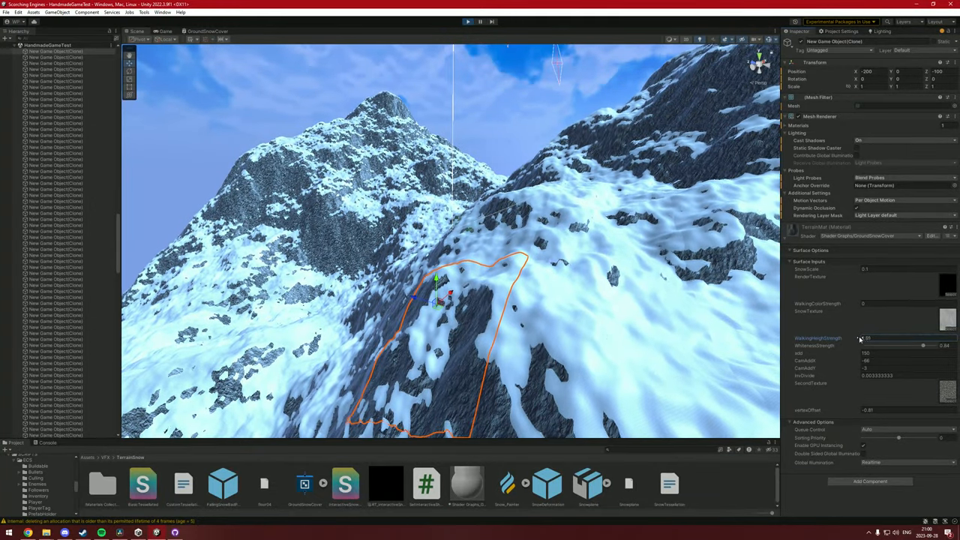
left_click(468, 21)
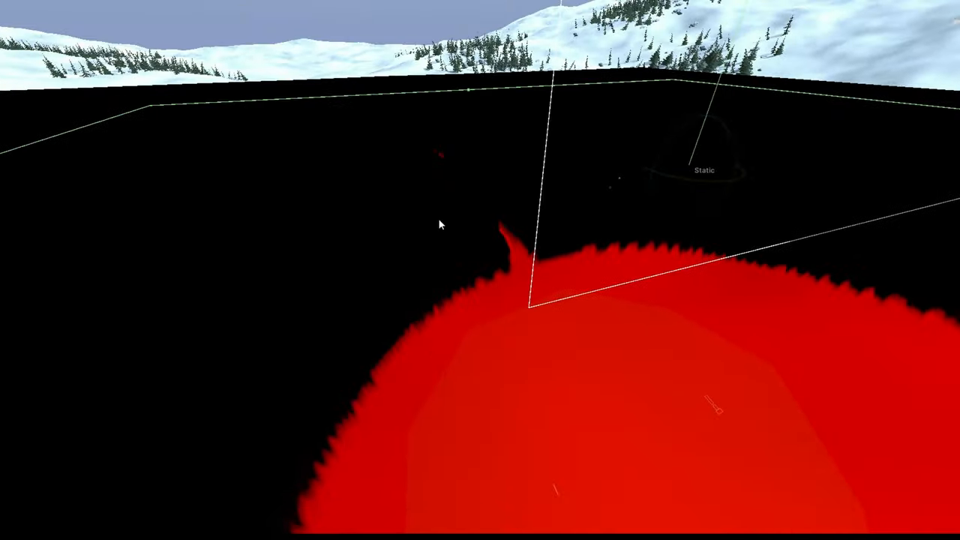
- Bring the red blob inside the black render volume into close view
key("Tab")
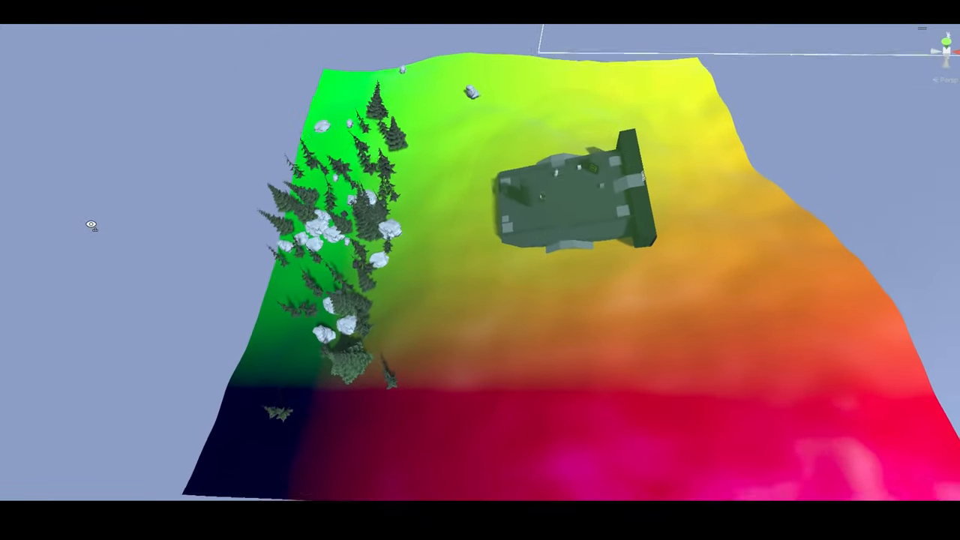
- Orbit the Scene camera above the green-to-magenta terrain chunk with trees and vehicle
left_click_drag(480, 269, 465, 180)
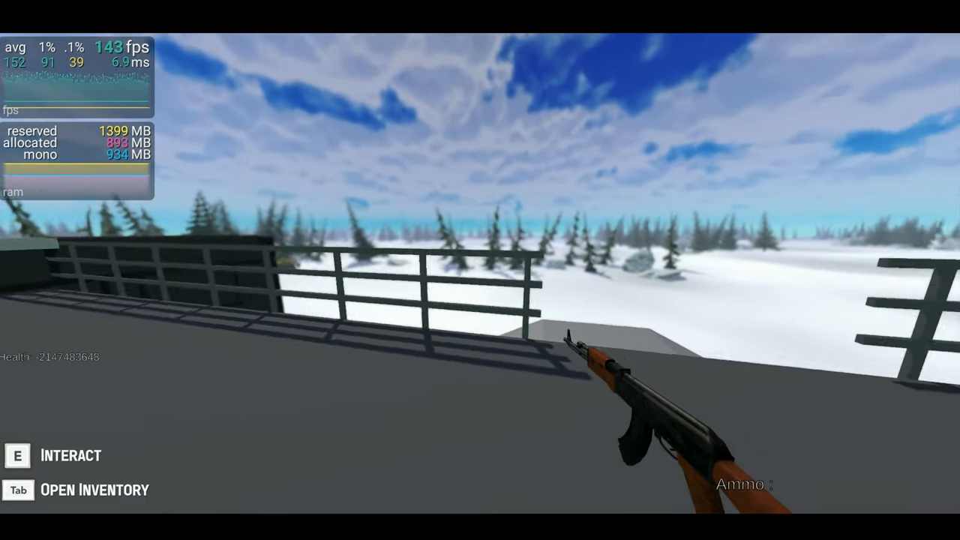
mouse_move(479, 270)
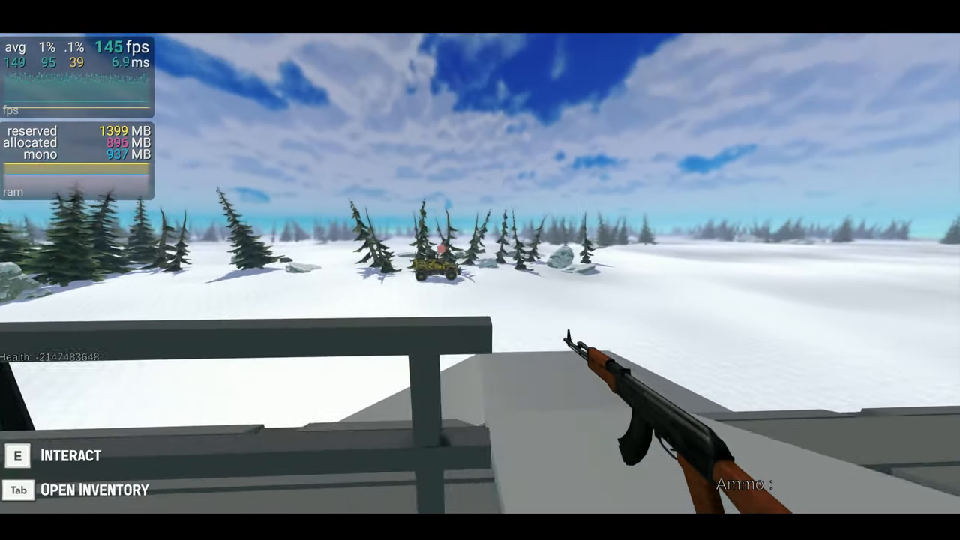
mouse_move(480, 270)
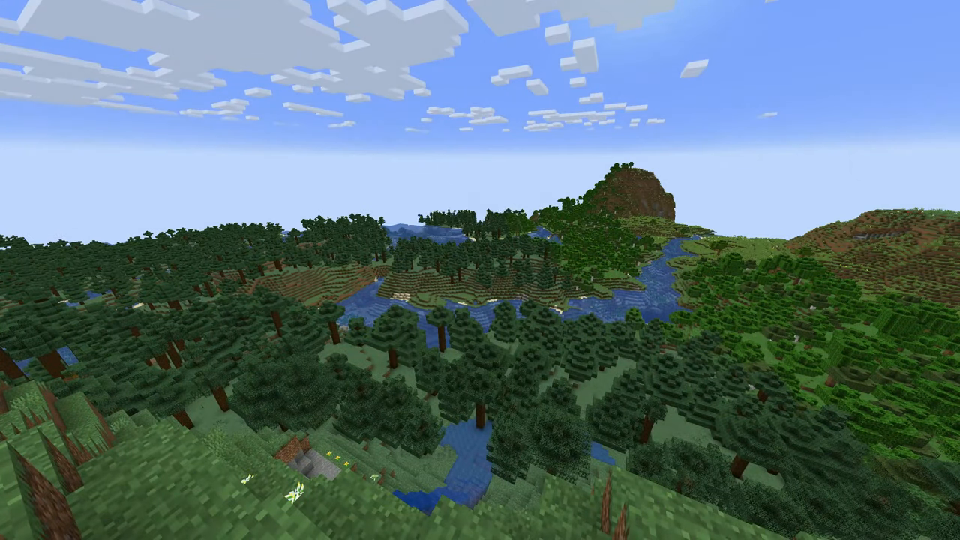
mouse_move(480, 270)
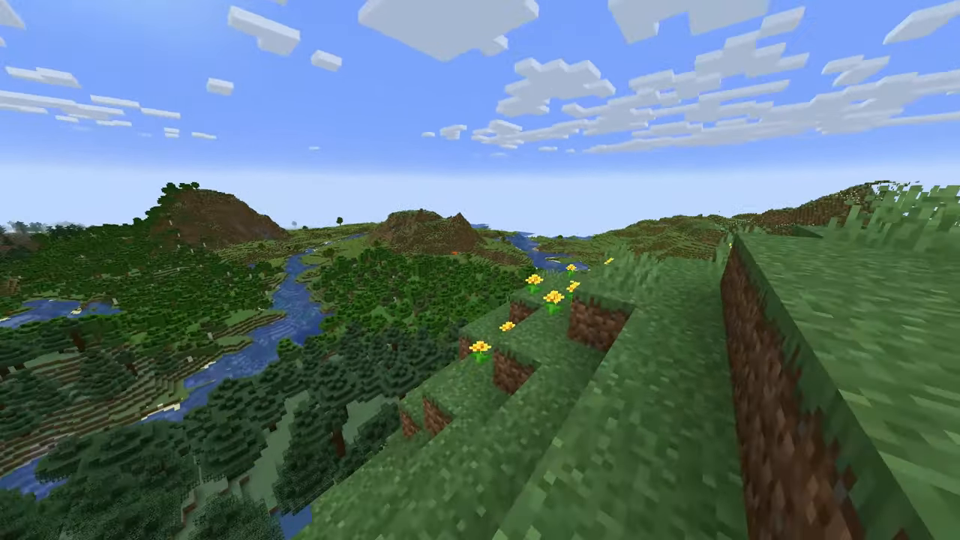
mouse_move(480, 270)
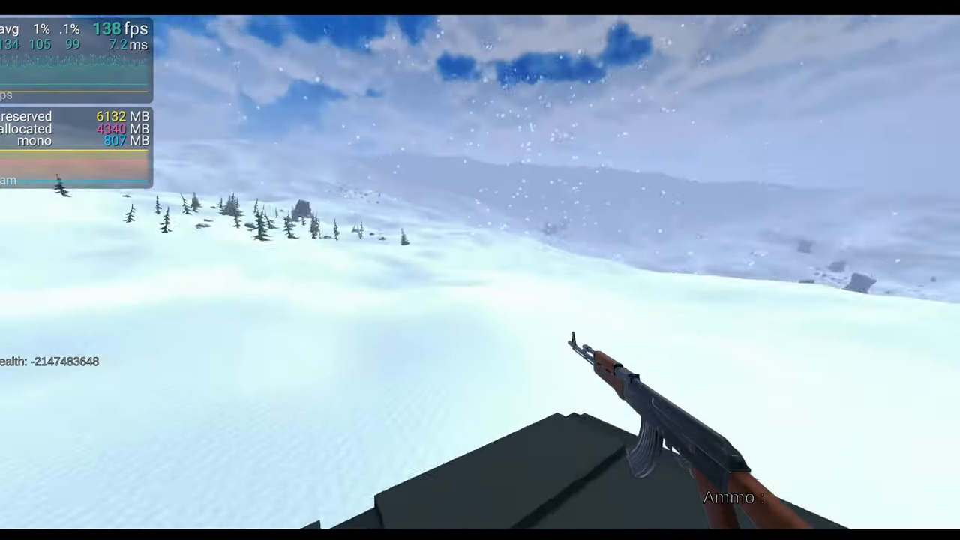
mouse_move(480, 270)
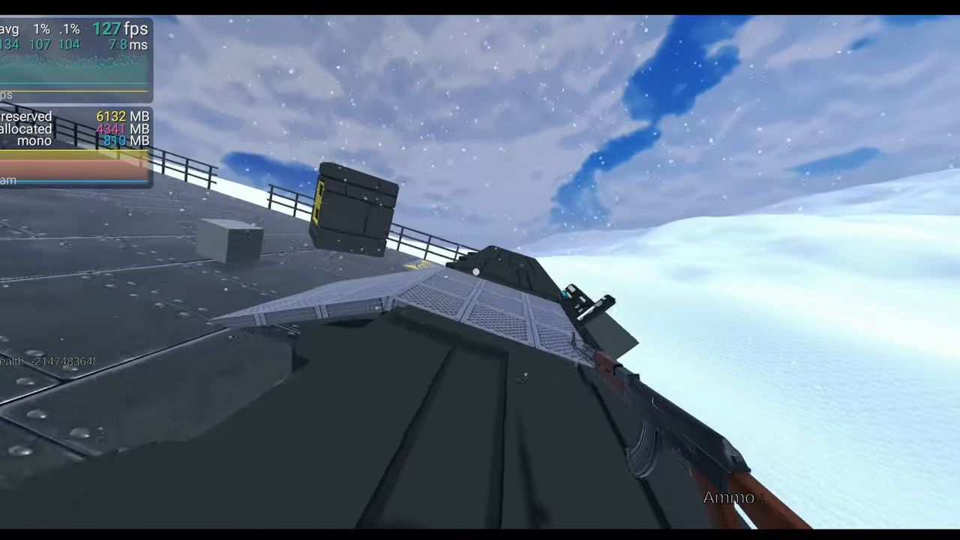
mouse_move(480, 270)
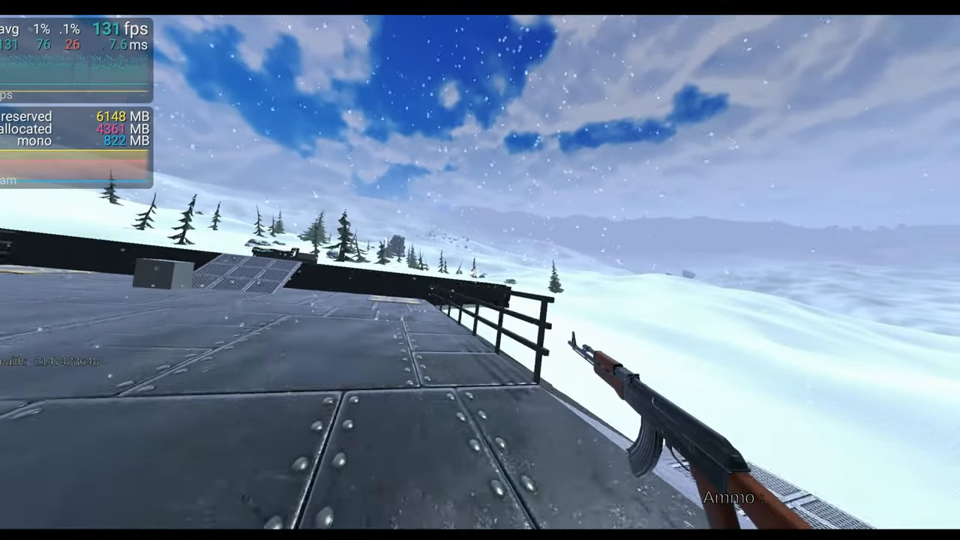
mouse_move(480, 270)
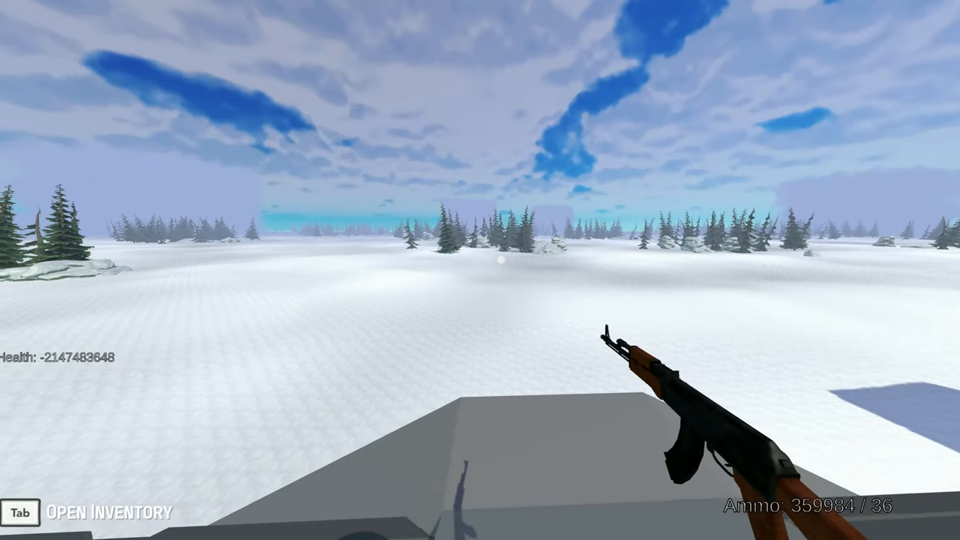
mouse_move(480, 270)
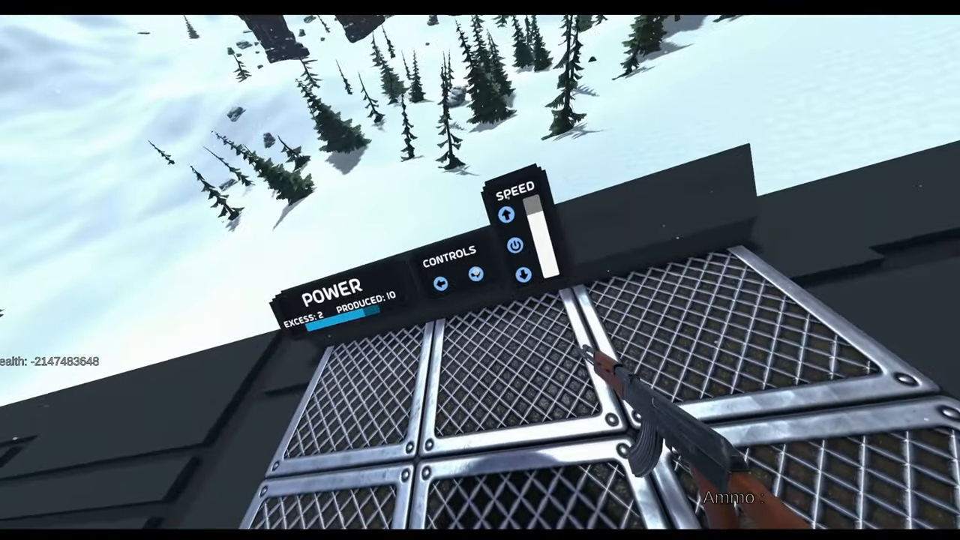
mouse_move(479, 270)
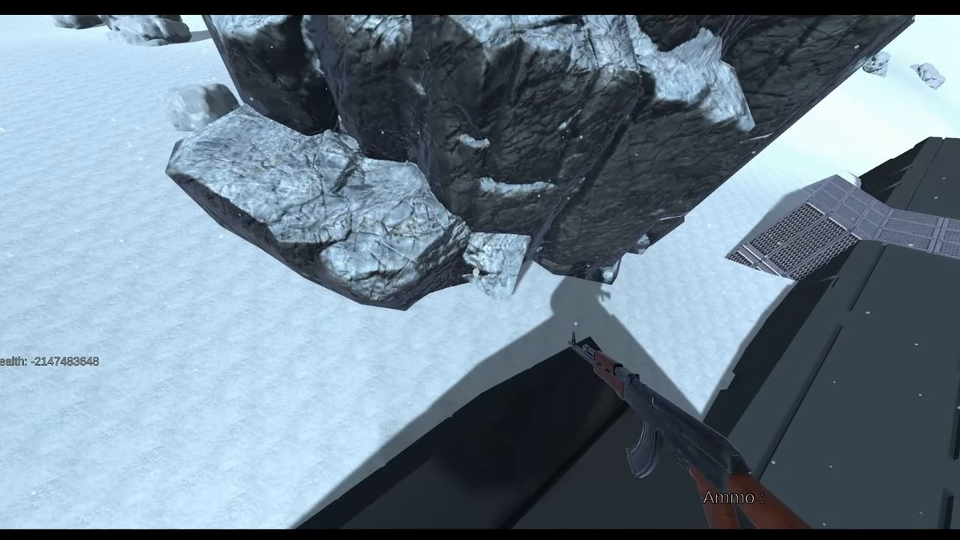
mouse_move(479, 270)
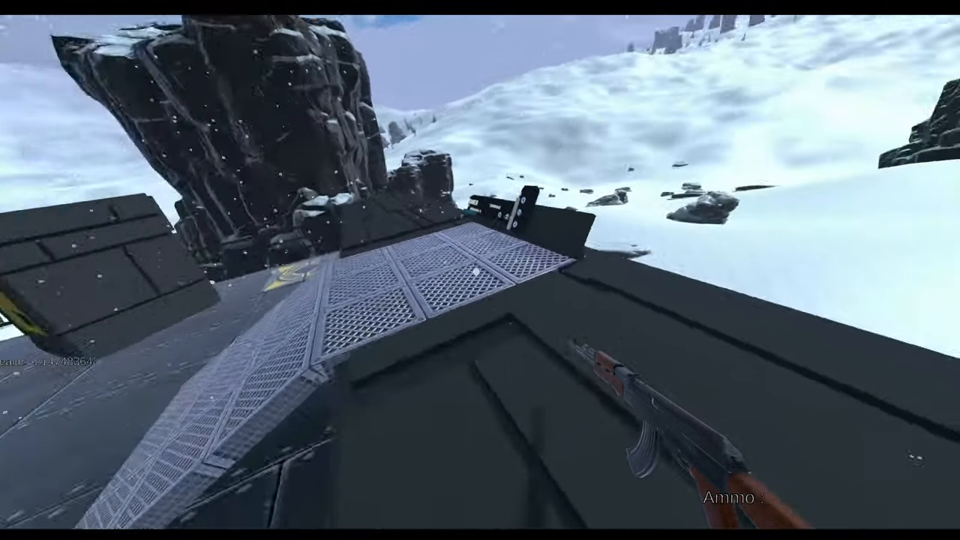
mouse_move(480, 270)
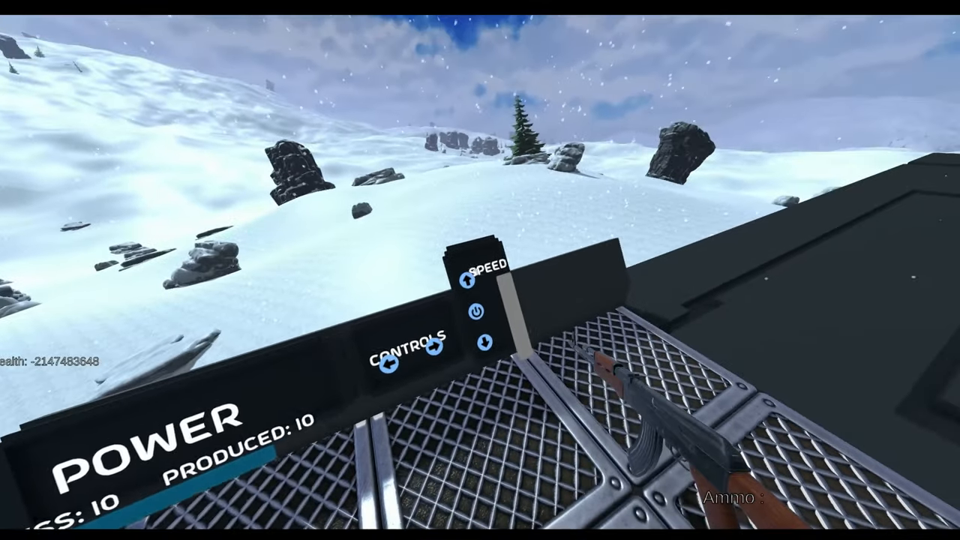